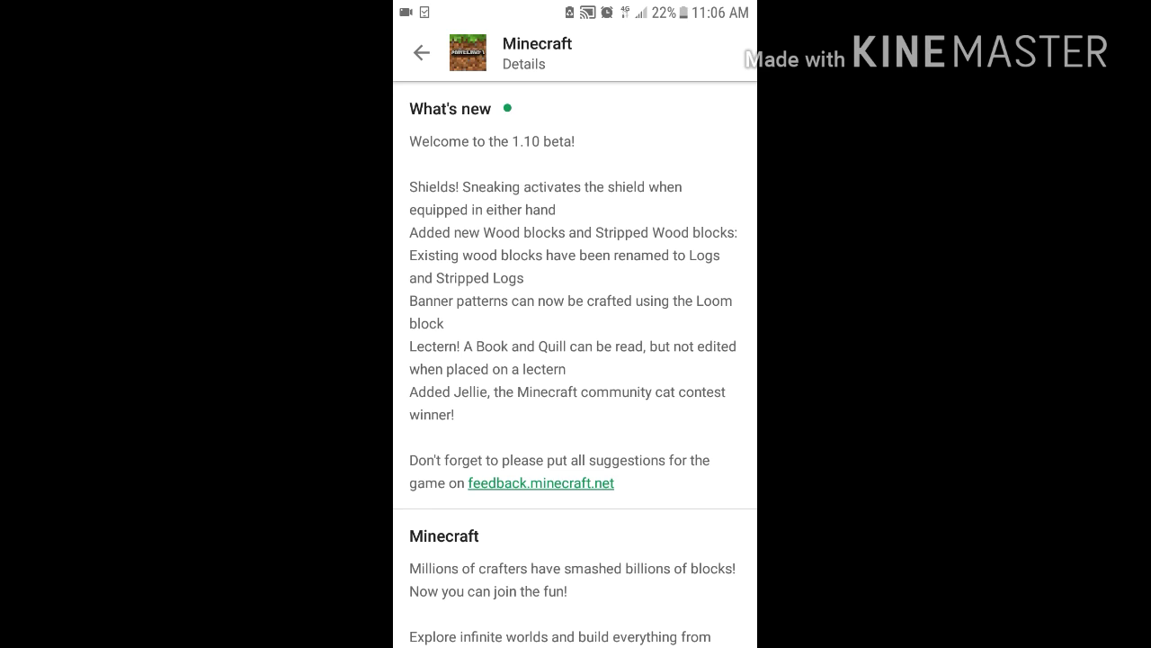
{"action": "scroll", "scroll_direction": "down", "scroll_amount": 3}
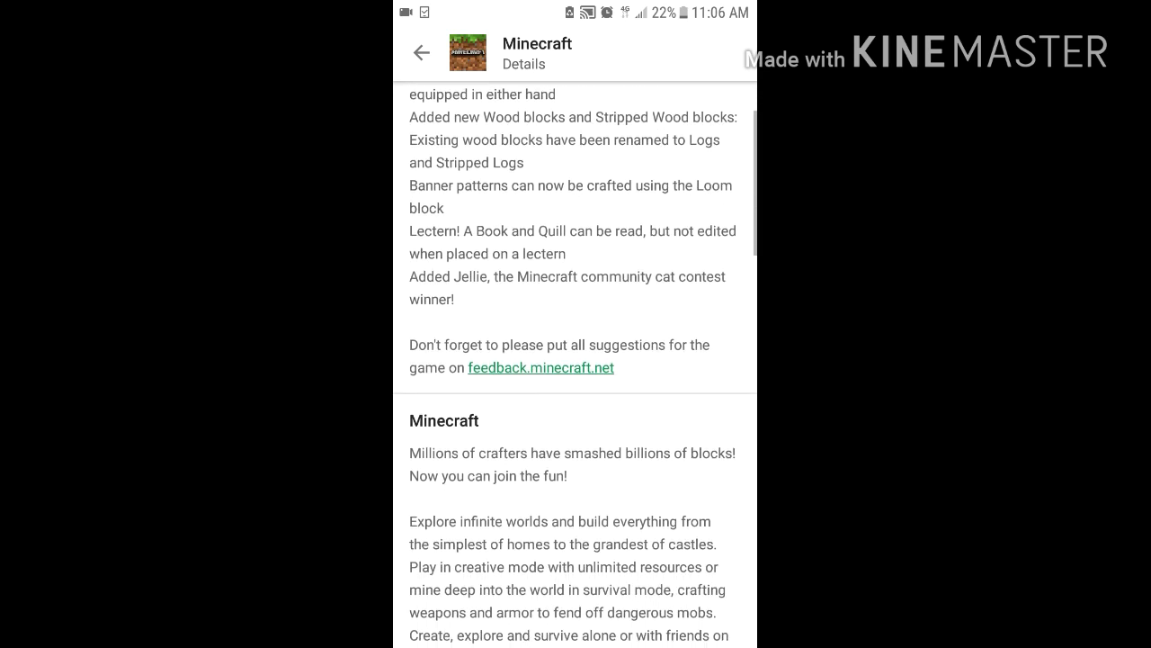